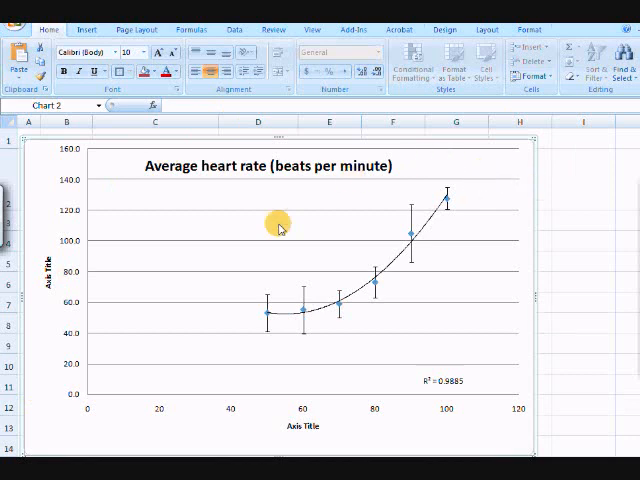
{"action": "mouse_move", "coordinate": [350, 380]}
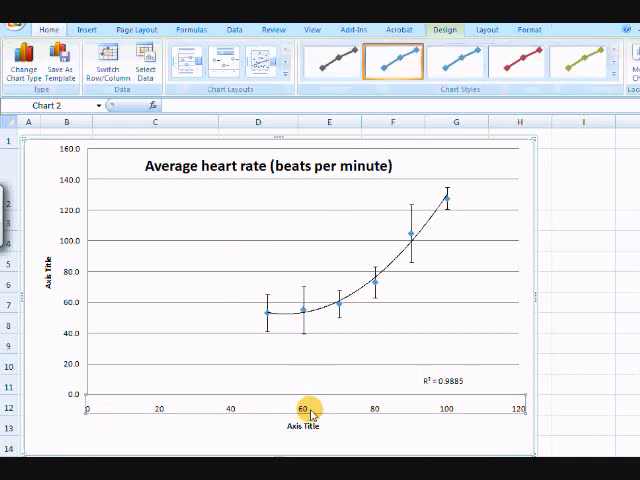
Step: Fix the horizontal temperature axis range at minimum 40 and maximum 110
{"action": "right_click", "coordinate": [310, 413]}
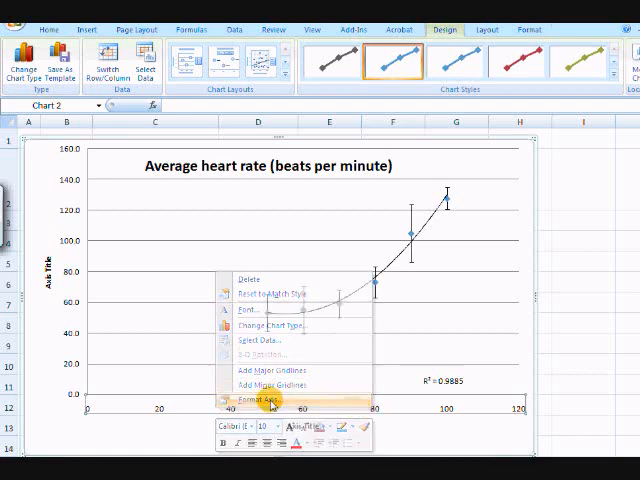
{"action": "left_click", "coordinate": [263, 400]}
{"action": "type", "text": "110"}
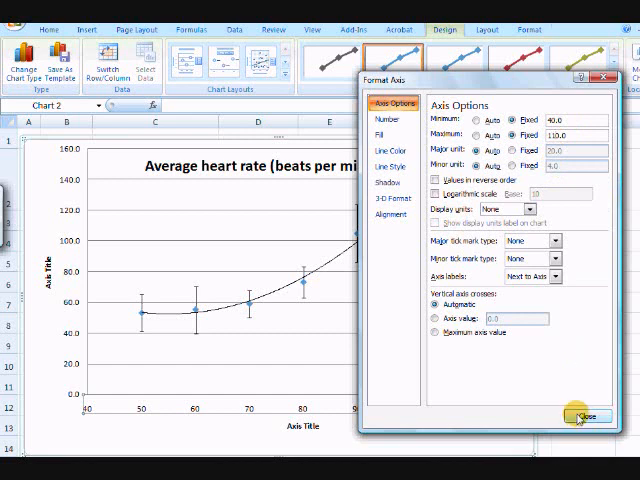
{"action": "left_click", "coordinate": [583, 417]}
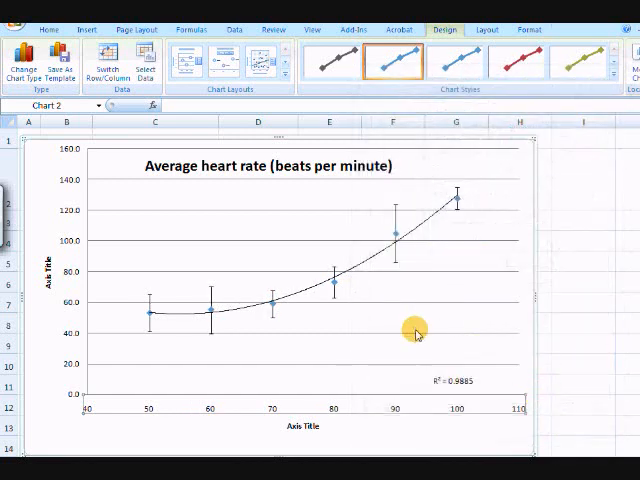
{"action": "mouse_move", "coordinate": [110, 263]}
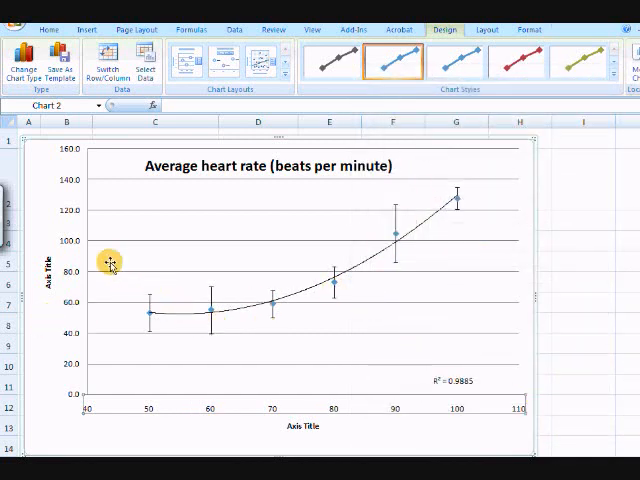
{"action": "mouse_move", "coordinate": [65, 210]}
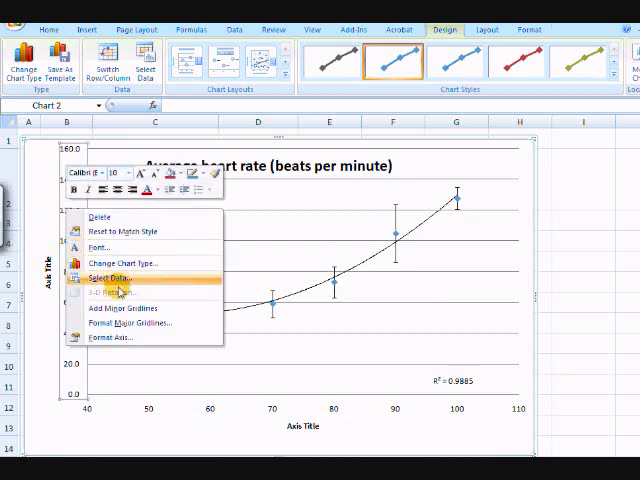
{"action": "mouse_move", "coordinate": [105, 338]}
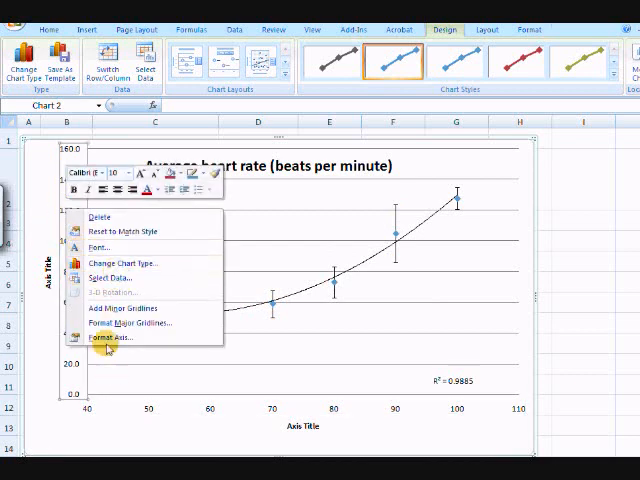
Step: Fix the vertical heart-rate axis at minimum 30 and maximum 140
{"action": "left_click", "coordinate": [110, 337]}
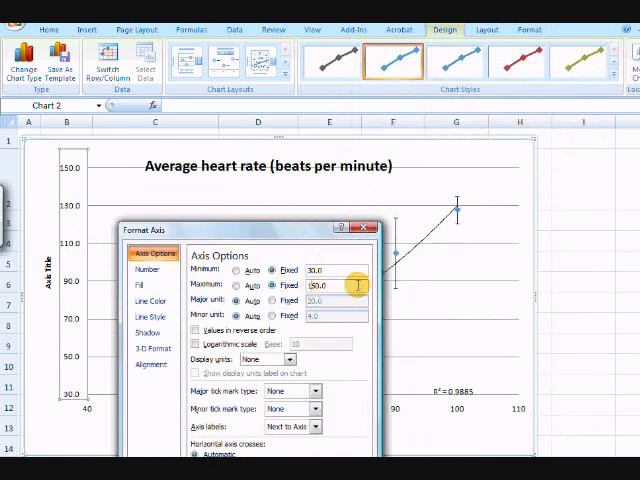
{"action": "type", "text": "160.0"}
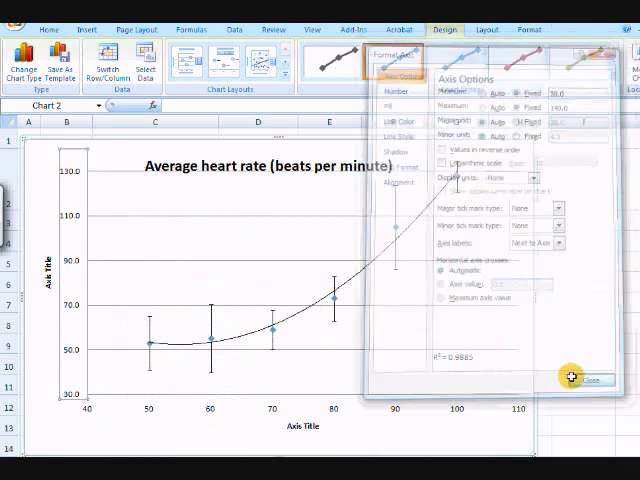
{"action": "left_click", "coordinate": [591, 378]}
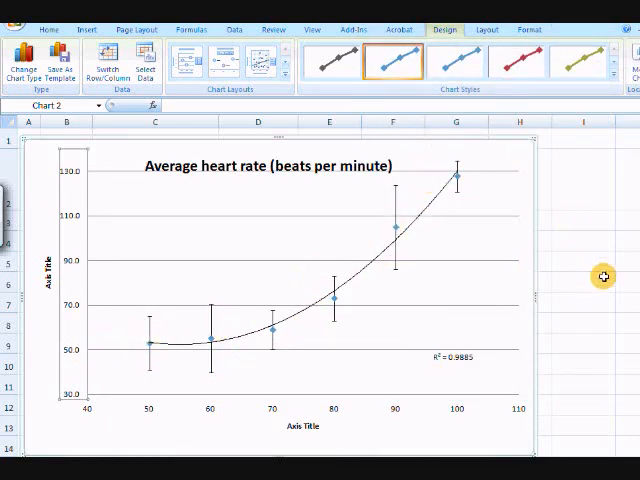
{"action": "mouse_move", "coordinate": [450, 360]}
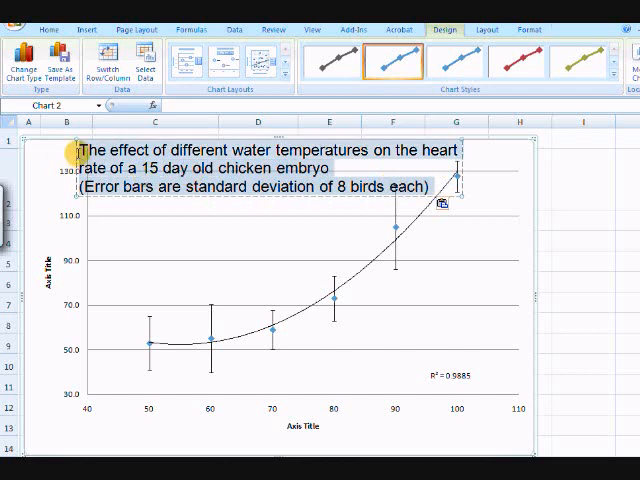
Step: Give the chart title a smaller font size and bold text
{"action": "left_click", "coordinate": [147, 52]}
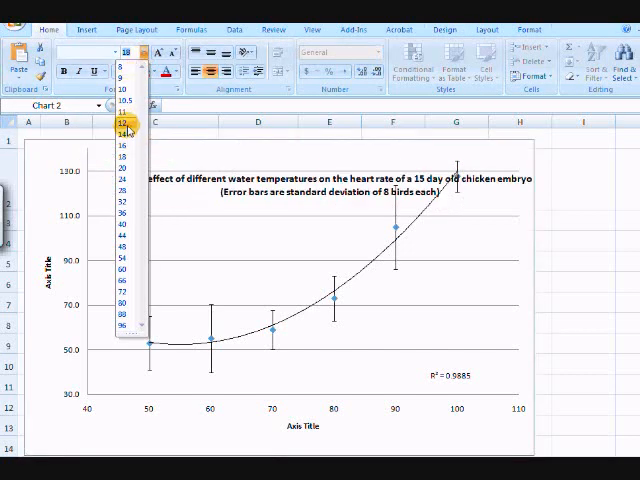
{"action": "left_click", "coordinate": [124, 124]}
{"action": "type", "text": "Temperature of the"}
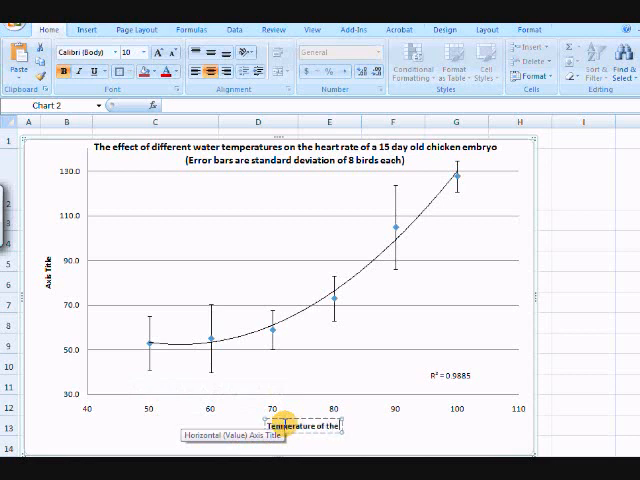
Step: Title the horizontal axis 'Temperature of the liquid surrounding the egg (degrees celcius)'
{"action": "type", "text": "liquid surrounding the egg (degrees celcius"}
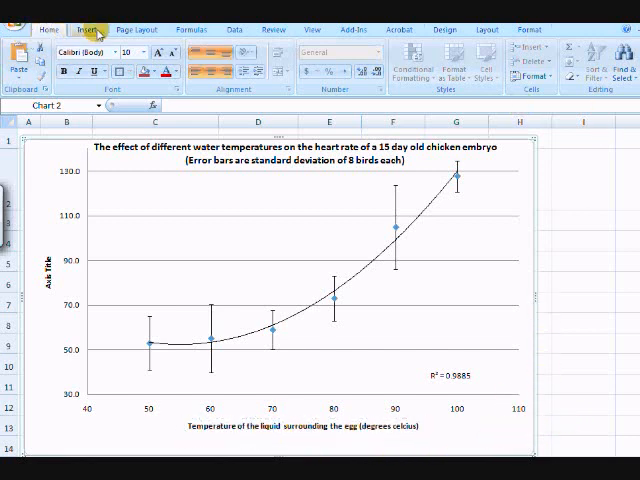
{"action": "left_click", "coordinate": [93, 28]}
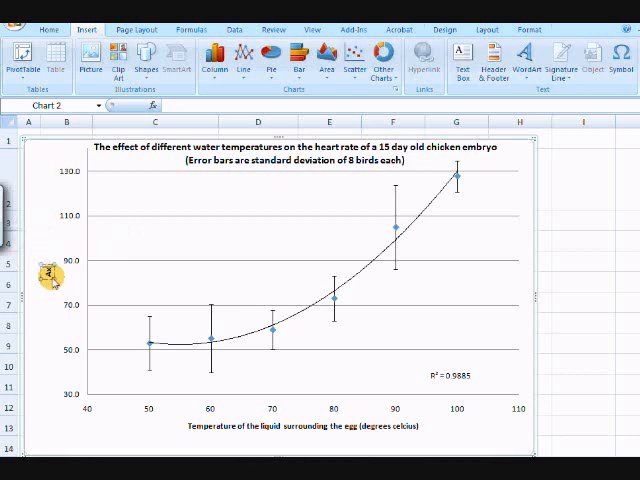
{"action": "mouse_move", "coordinate": [50, 285]}
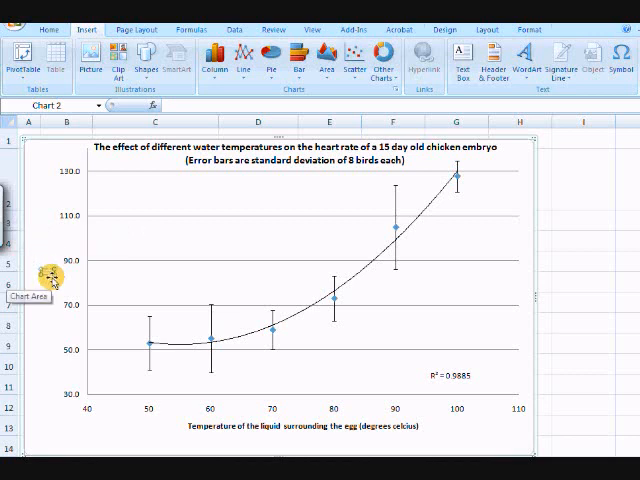